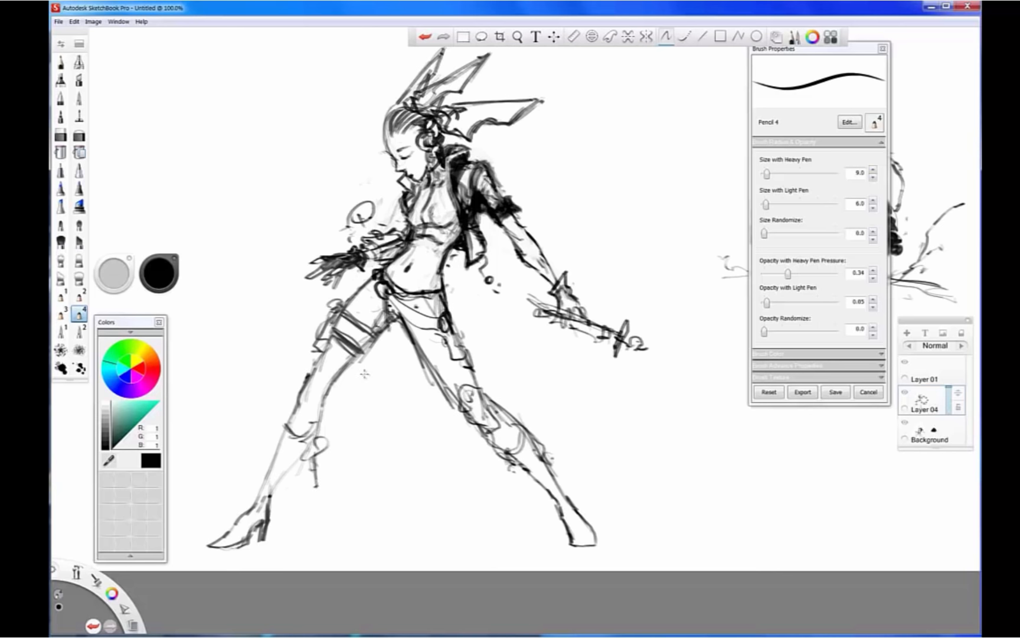
Block in a grey bubble-helmet robot with a large brush on a layer beneath the girl sketch
click(518, 36)
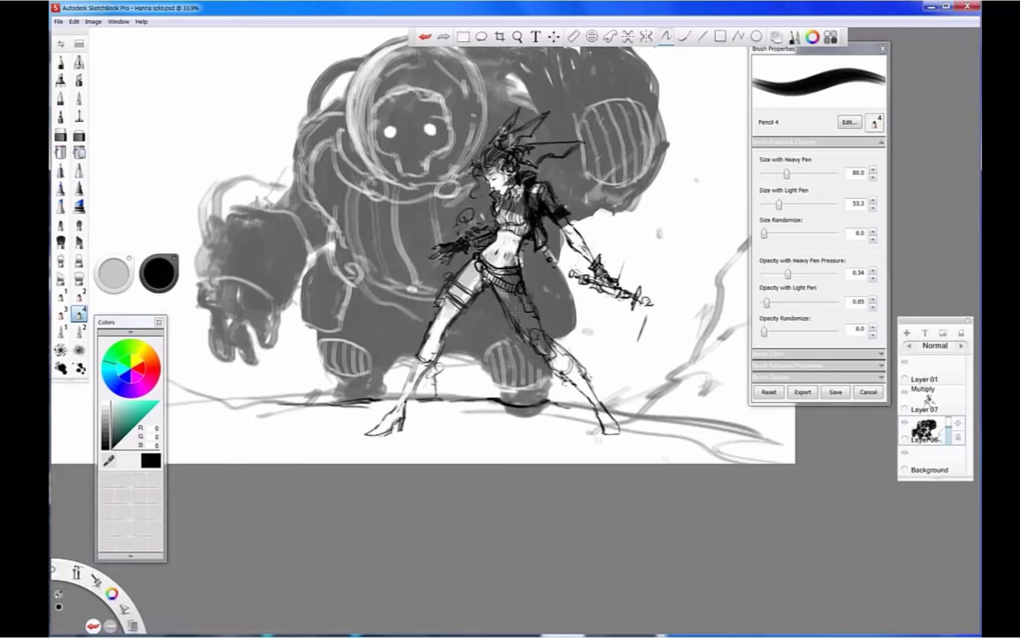
Enlarge canvas height to 125 percent and ink the head and goggles on Layer 09
click(92, 20)
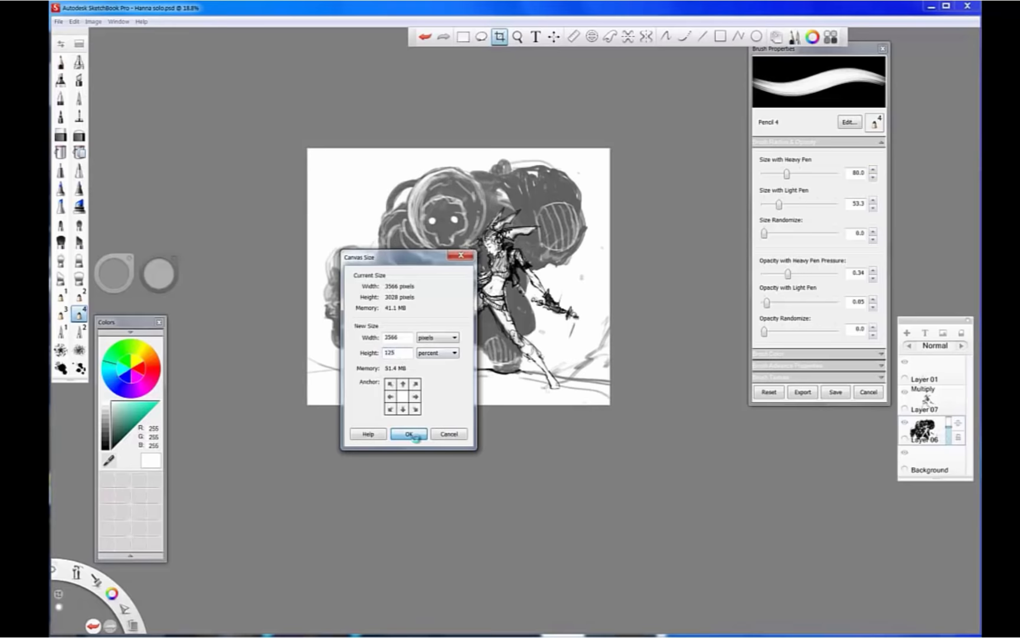
click(409, 434)
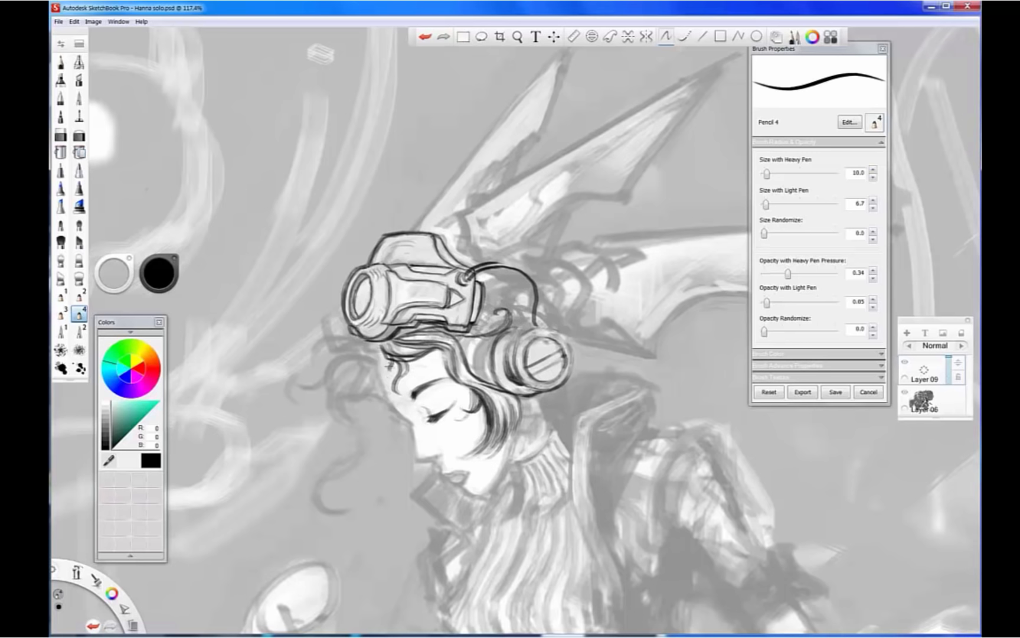
Trace Pencil 4 lines over the curly hair, ribbed sweater, cropped top and jacket
click(517, 37)
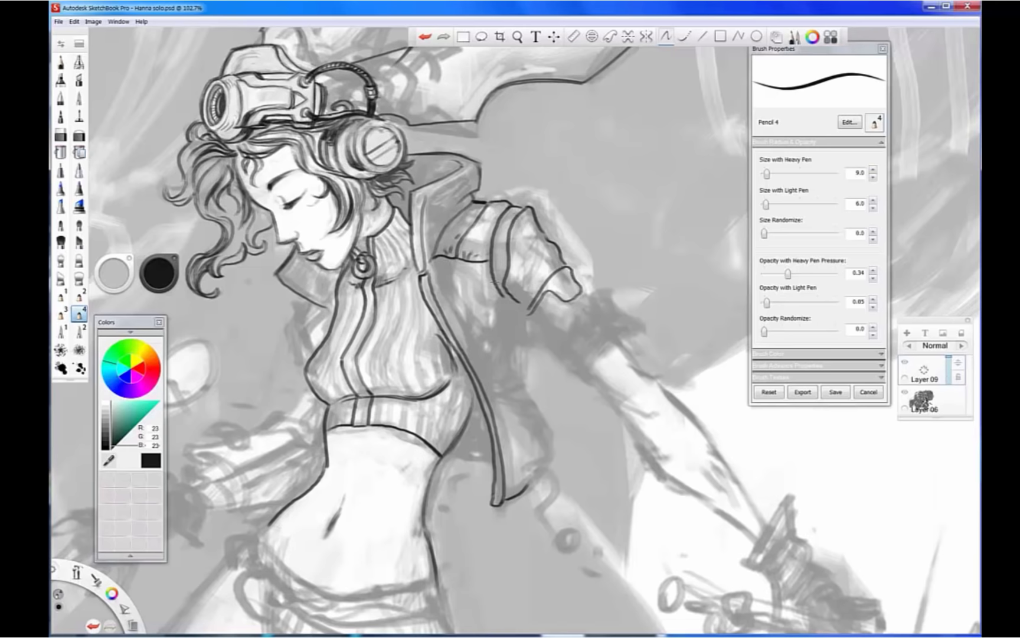
Ink the mechanical arm, blaster and leg straps on new layers, then save as a new file
click(518, 37)
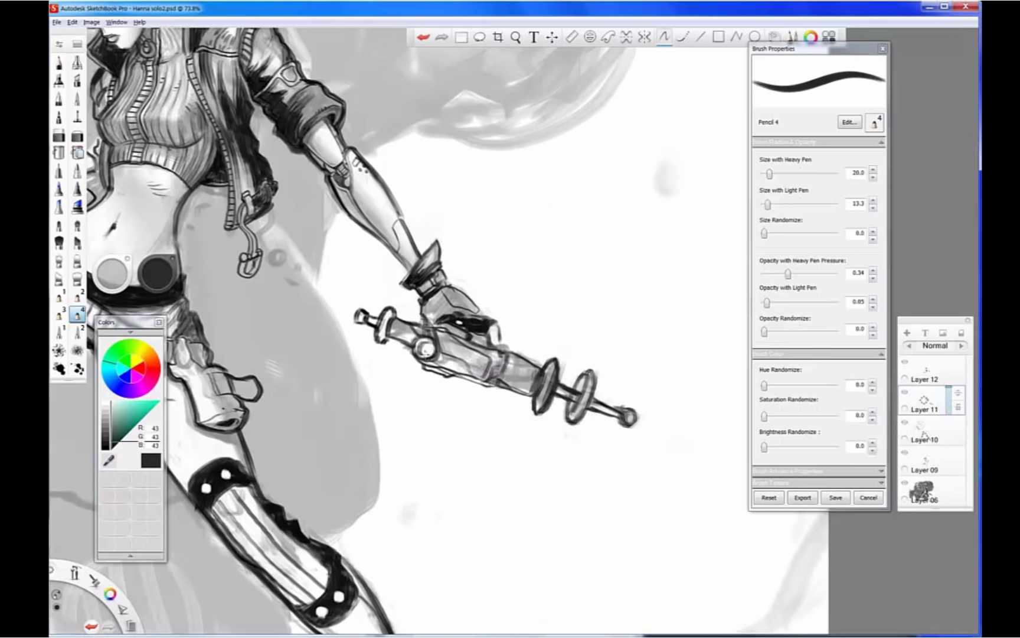
click(515, 37)
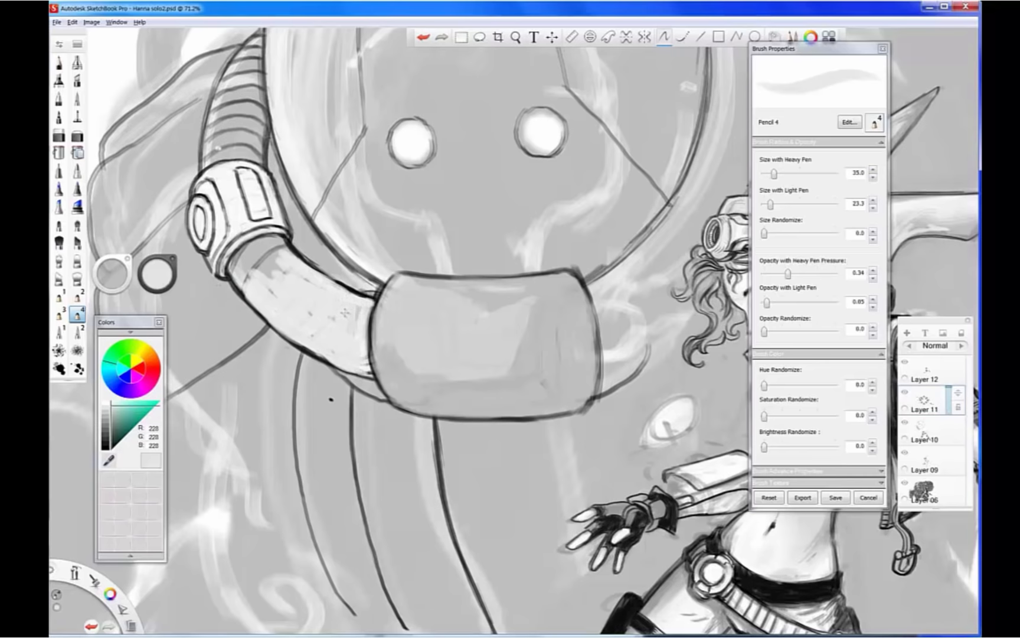
click(514, 37)
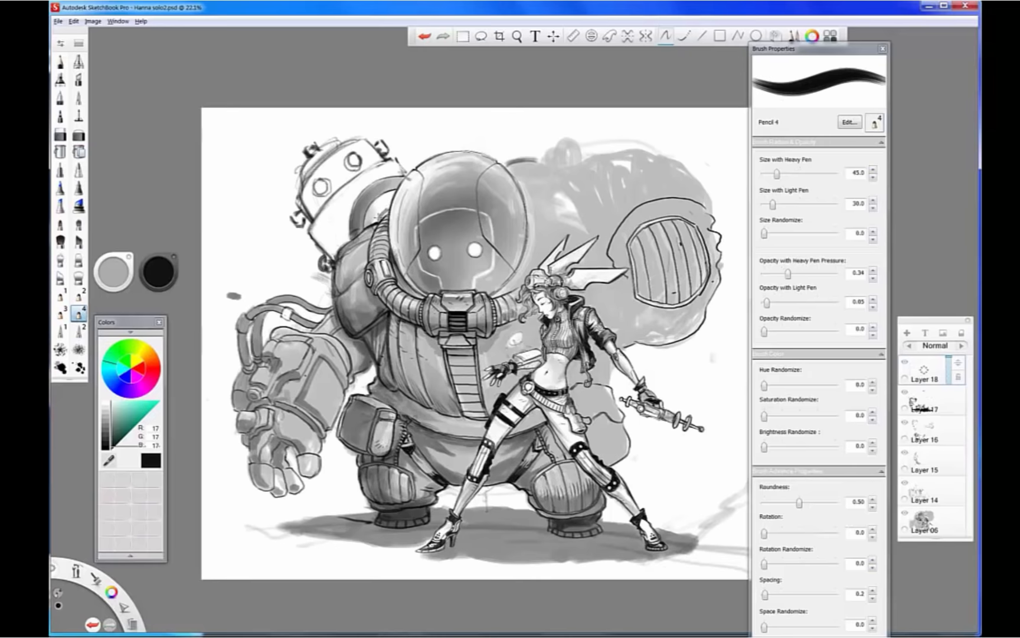
Clean the grey shape with the Hard Eraser and sketch the raised arm on Layer 19
click(60, 135)
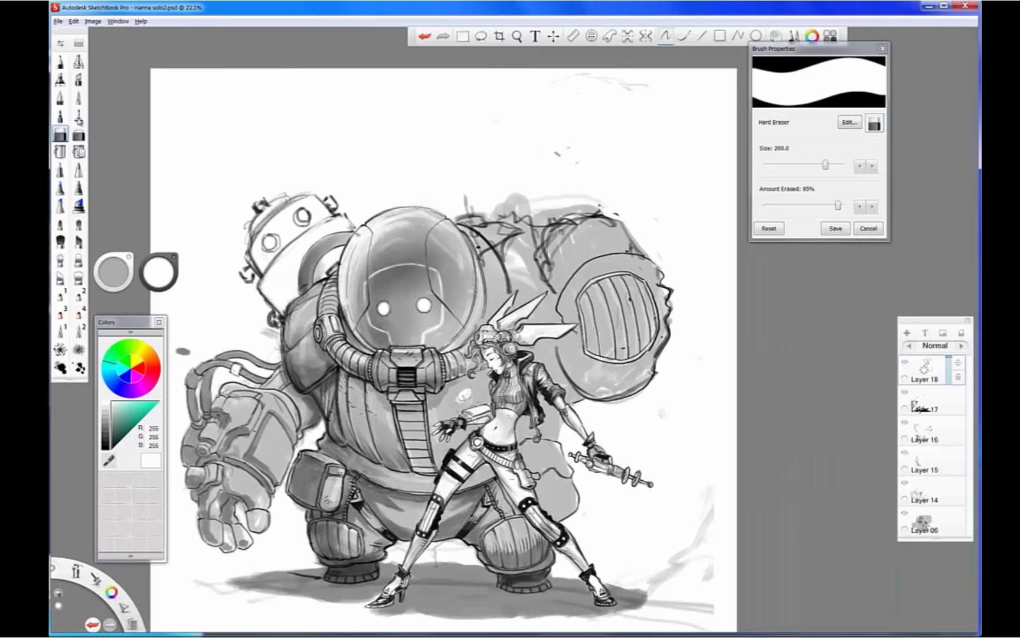
click(78, 313)
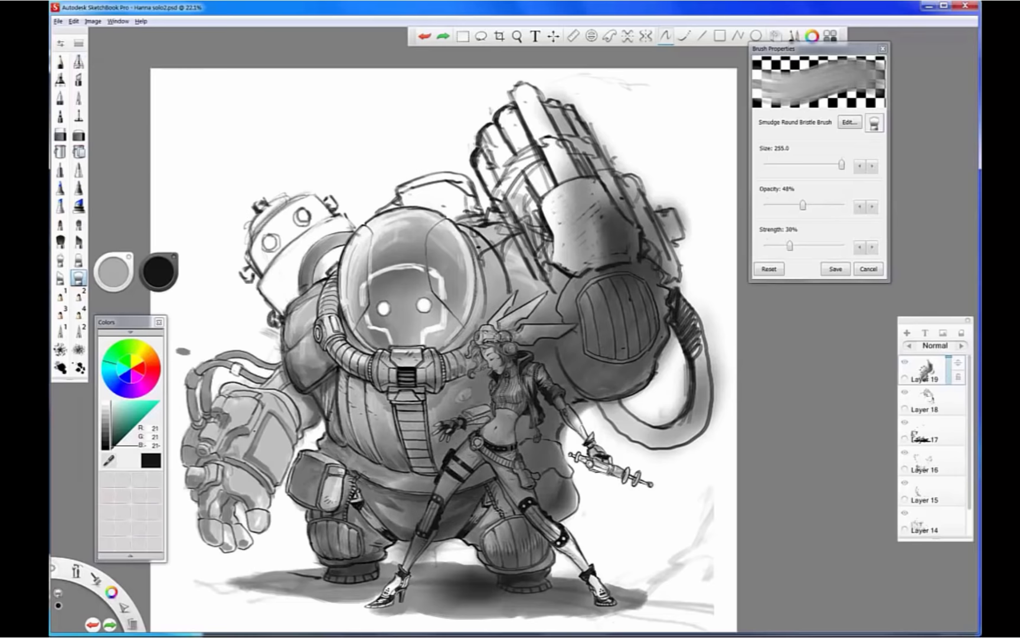
click(517, 36)
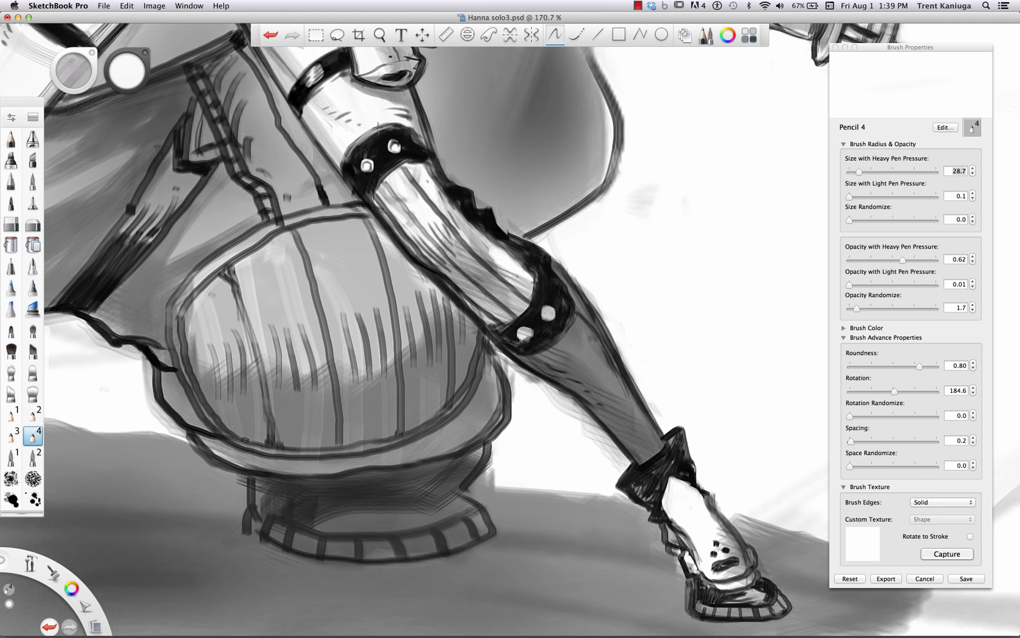
Set Layer 02 to Multiply and paint grey shading across the whole robot and girl
click(379, 36)
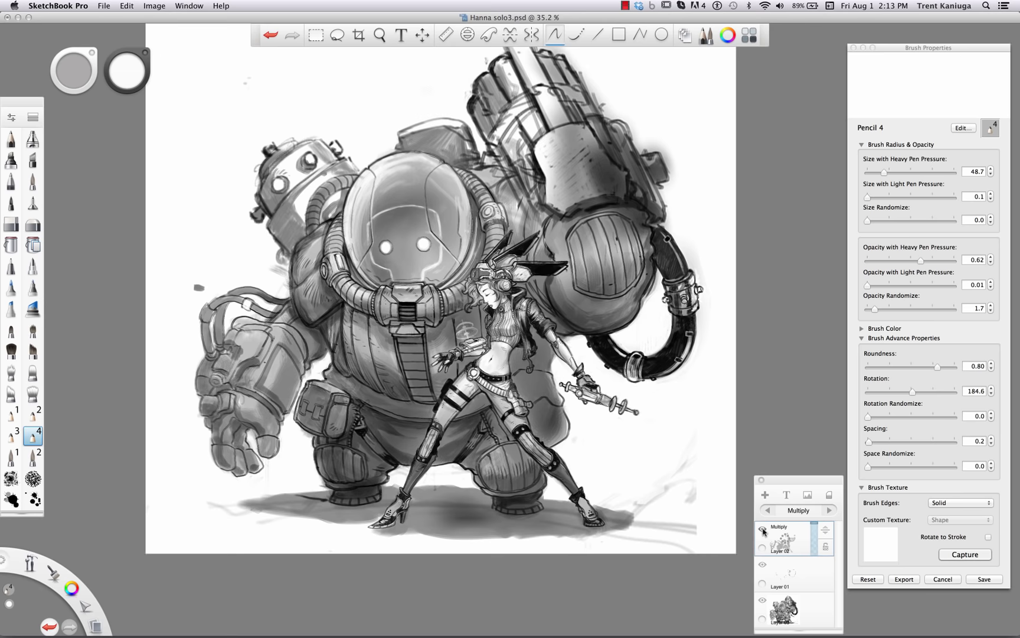
click(379, 35)
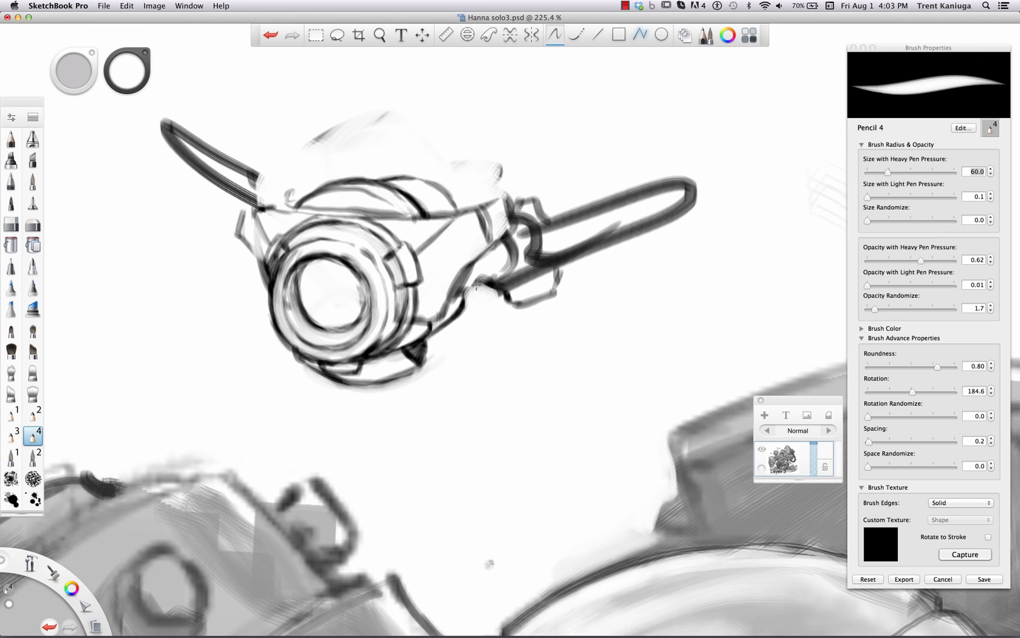
Sketch the drone's circular lens body and two wings with Pencil 4 above the robot
drag(586, 217, 742, 160)
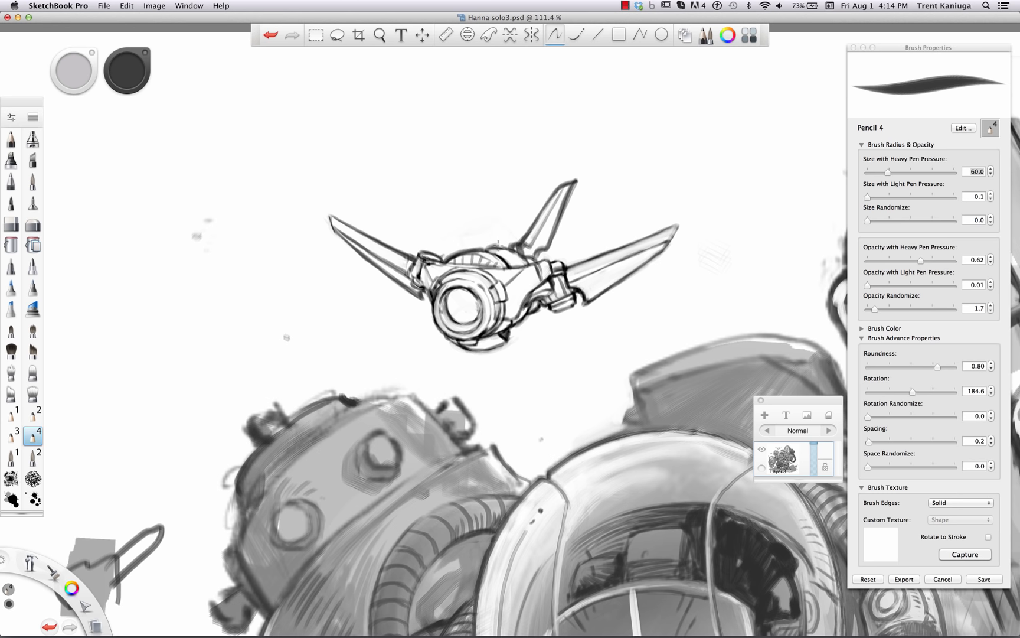
Retrace the drone's pointed wings and lens housing with tighter Pencil 4 lines
drag(573, 254, 710, 222)
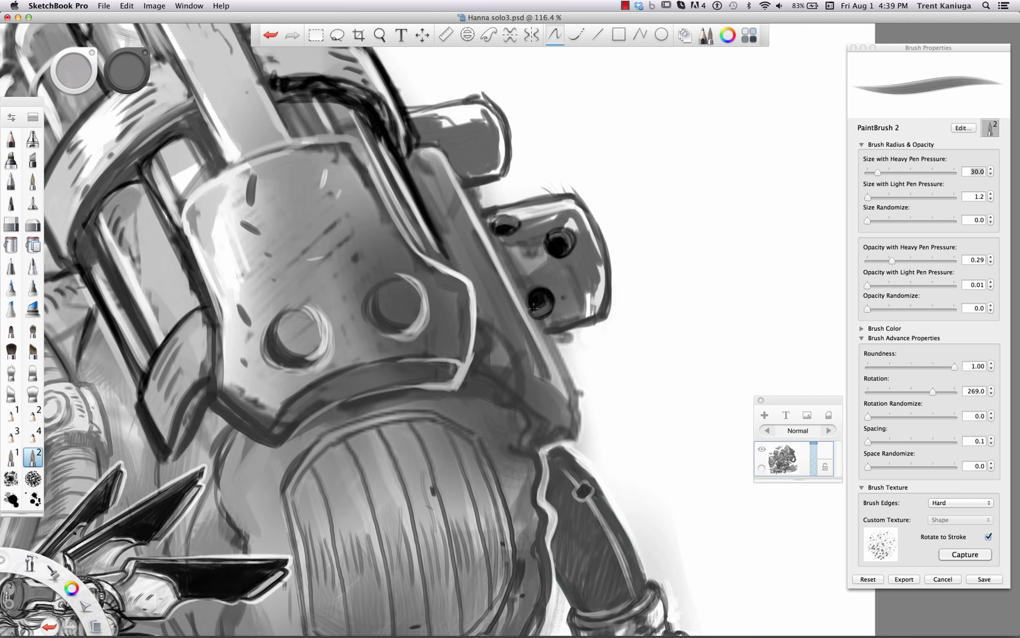
Paint grey shading and highlights on the shoulder plate with hard-edged, textured PaintBrush 2
click(380, 36)
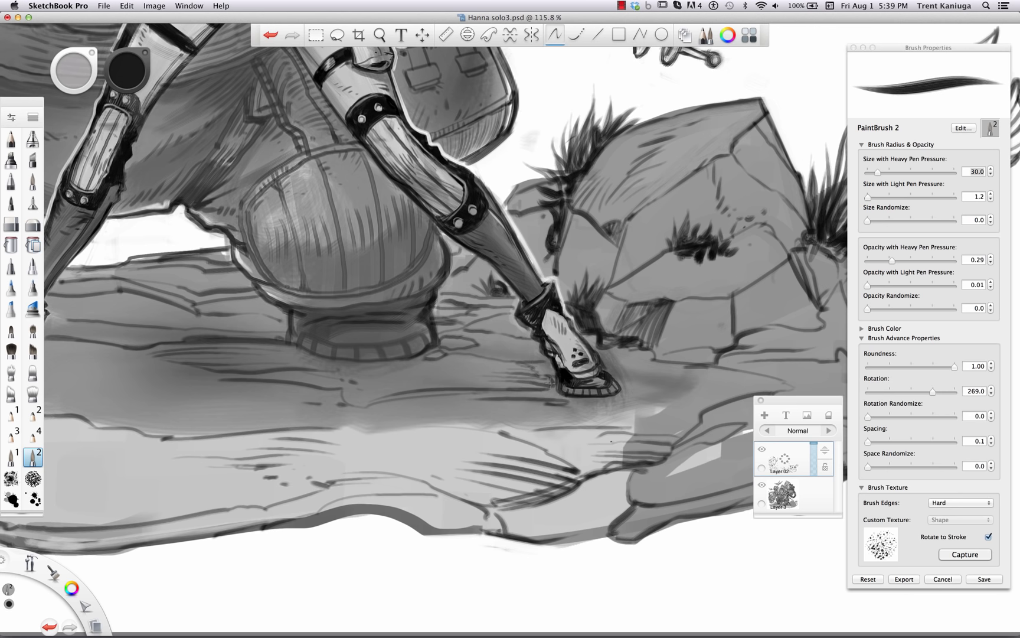
Paint grey shading over the leg, boot and rocks with PaintBrush 2 on the top layer
click(380, 34)
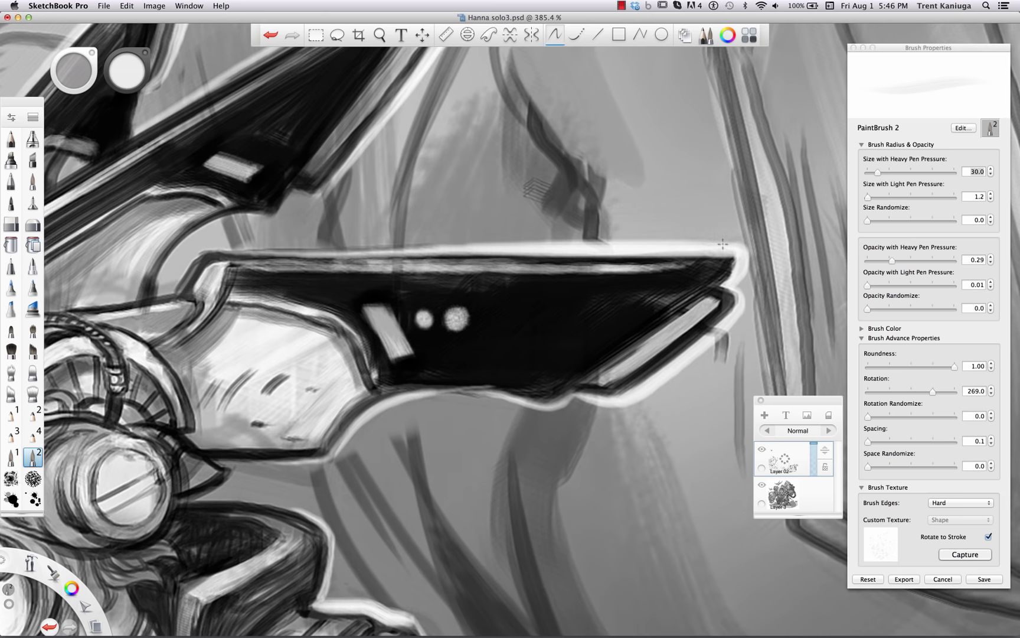
Fill the drone's angular fin black, adding a white rim, two light dots and a highlight stripe
click(621, 6)
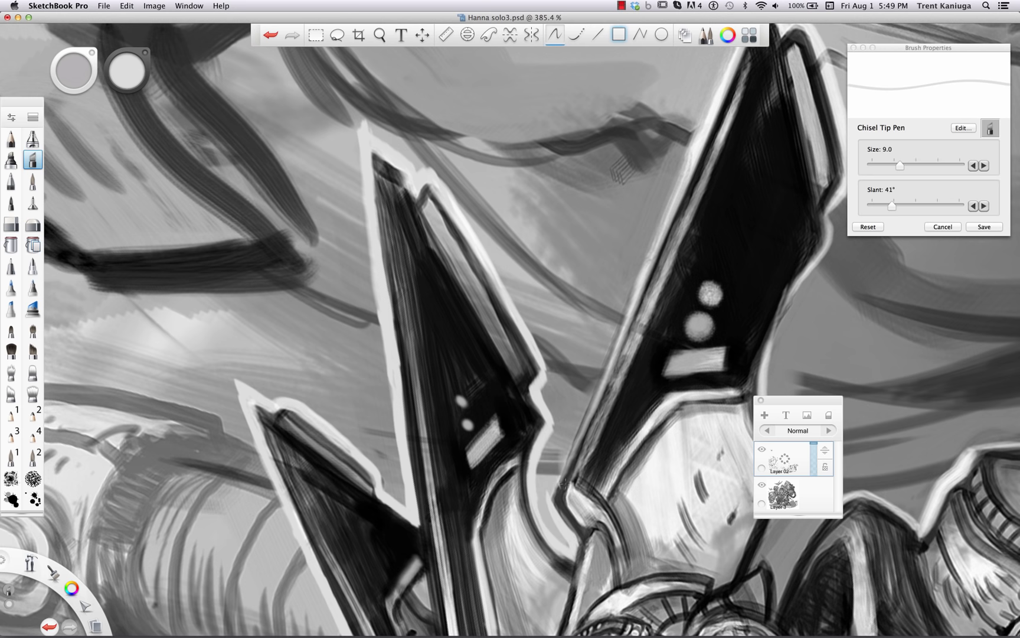
Shade the blaster and the dark hair above it in low-opacity grey on the multiply layer
click(381, 34)
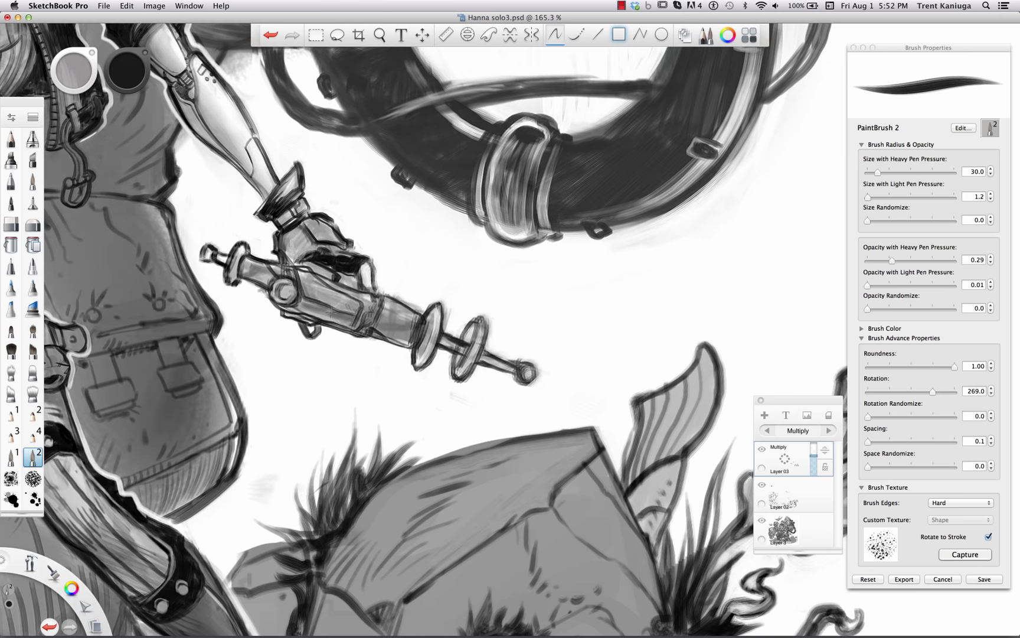
click(381, 35)
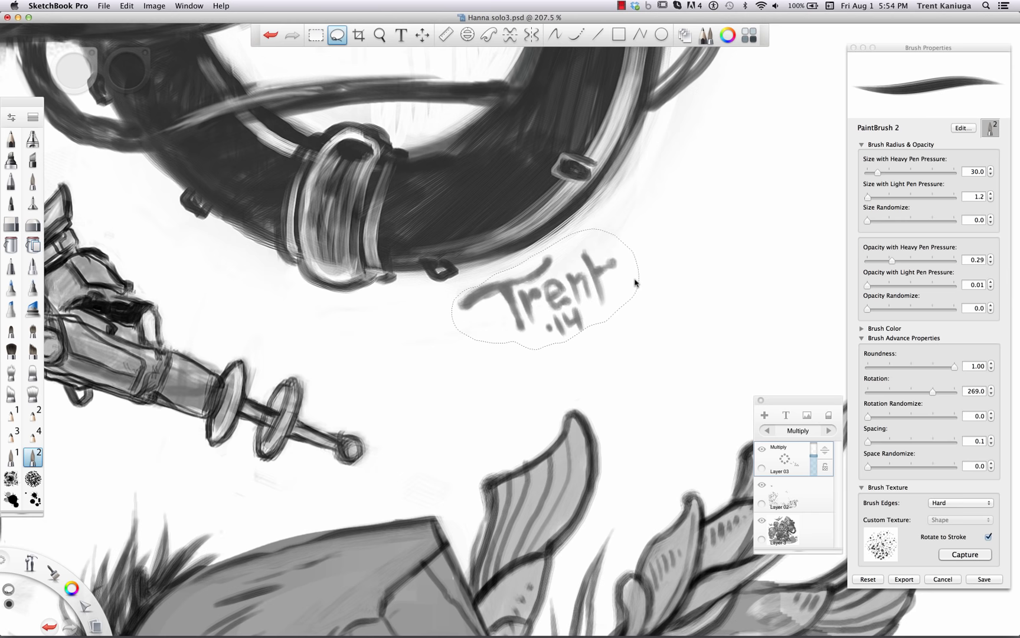
Loop a lasso selection around the 'Trent '14' signature below the robot's hose
click(379, 36)
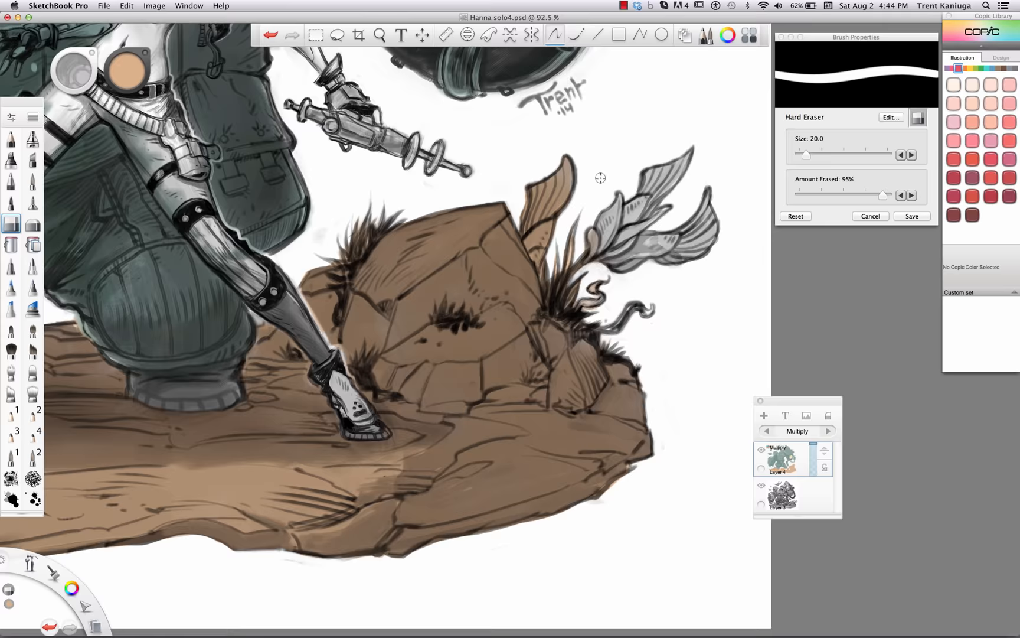
Paint the rocks and ground tan with a Copic colour, tidying edges with the Hard Eraser
click(380, 36)
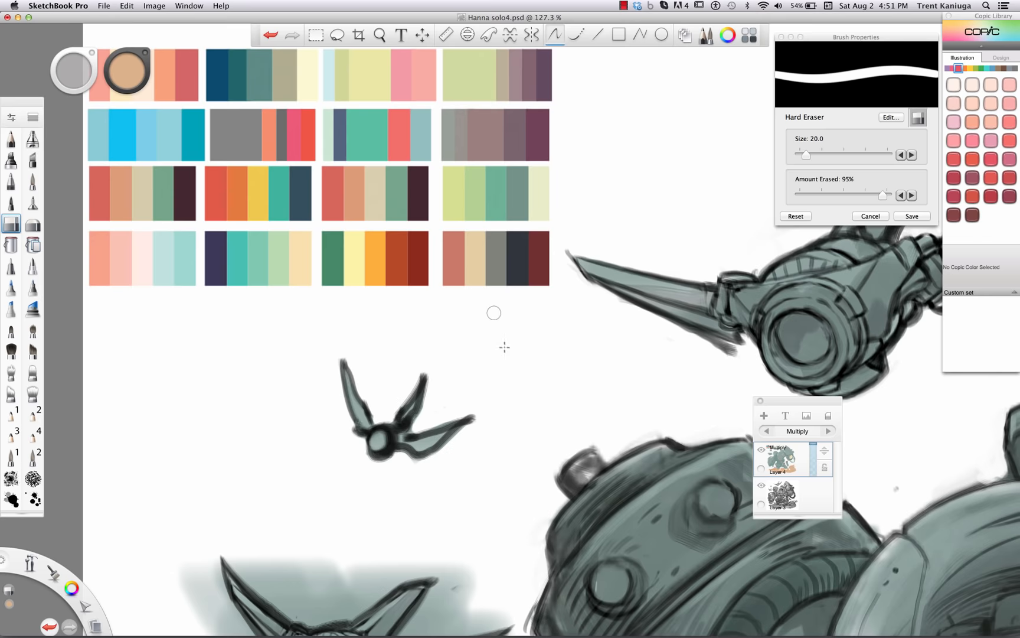
Paste a colour palette reference image into the blank area above the drones
click(380, 35)
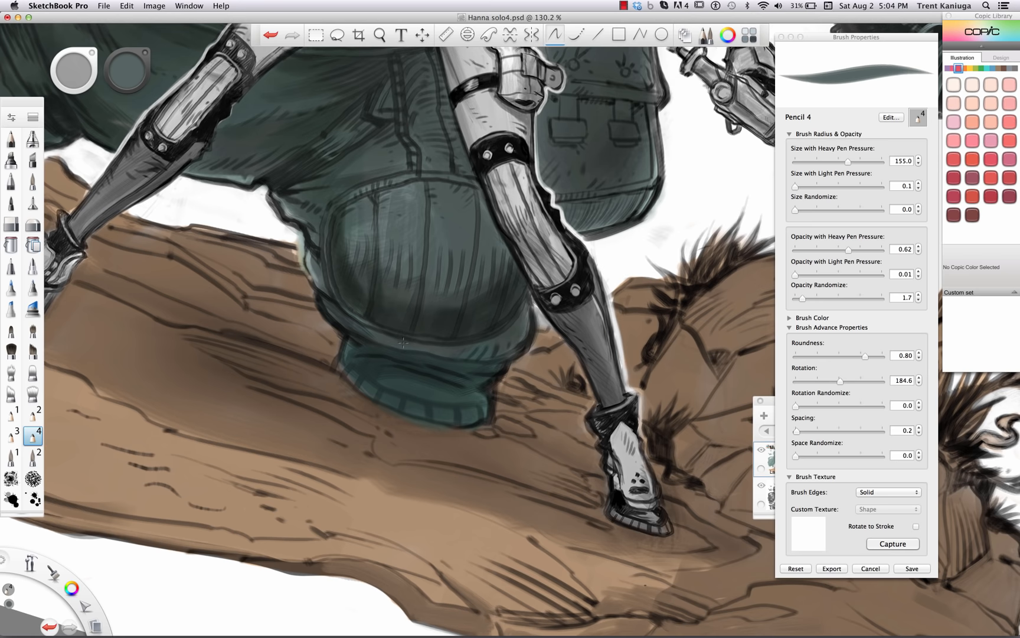
Airbrush a soft pinkish tone onto the robot's face on the Multiply layer
click(379, 35)
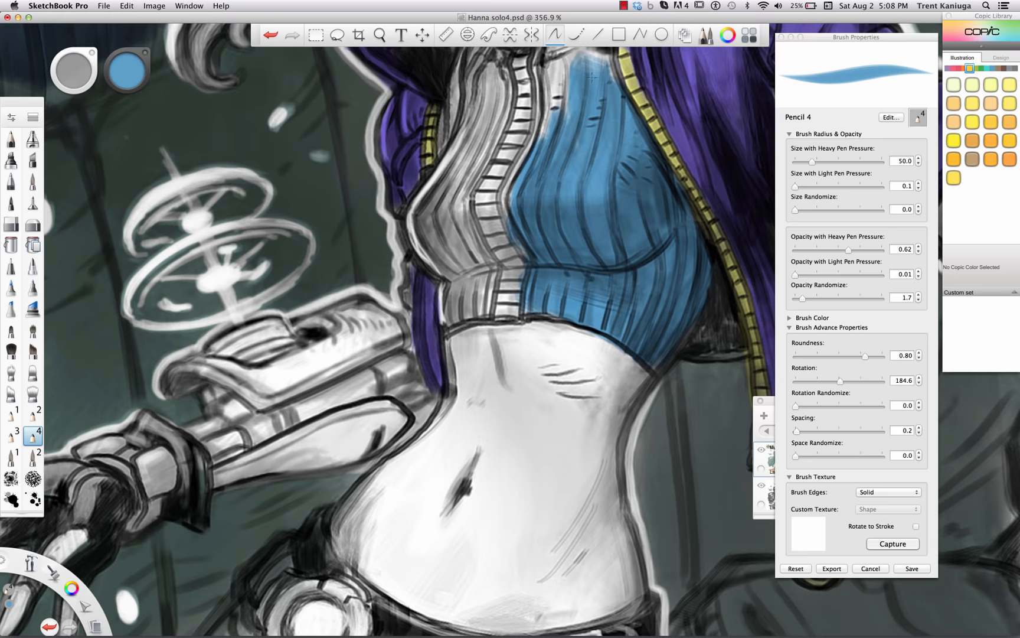
click(379, 34)
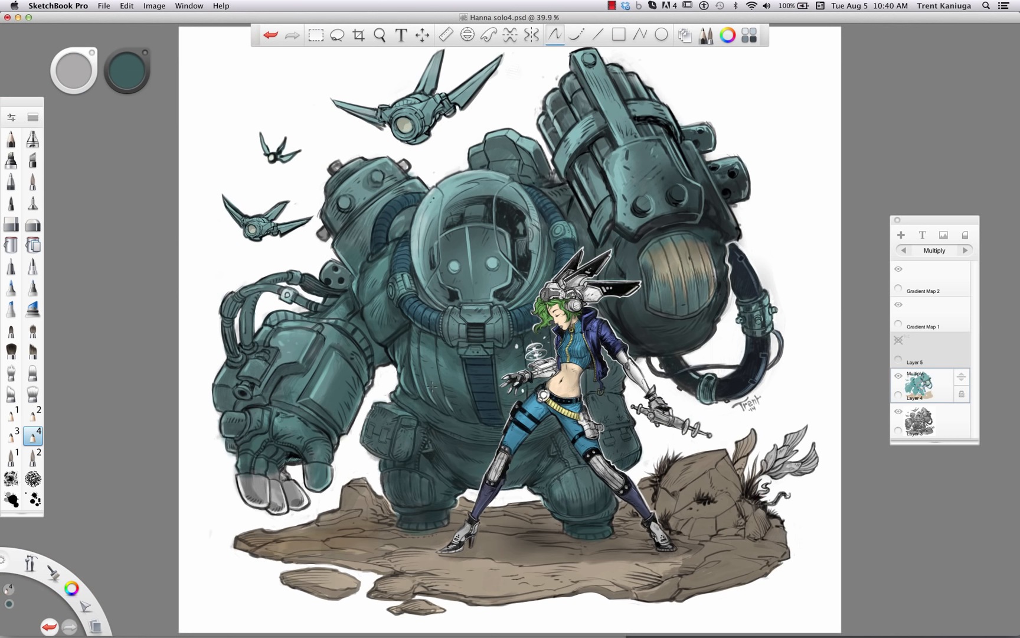
click(379, 34)
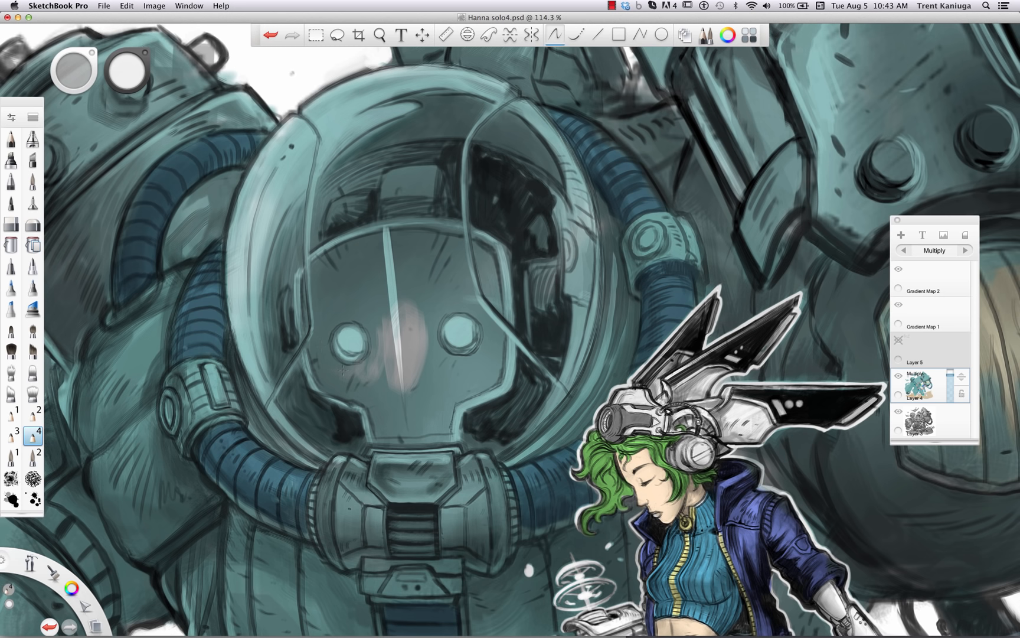
Paint bright green eyes and a green glow inside the helmet on a new Normal layer
drag(355, 342, 462, 342)
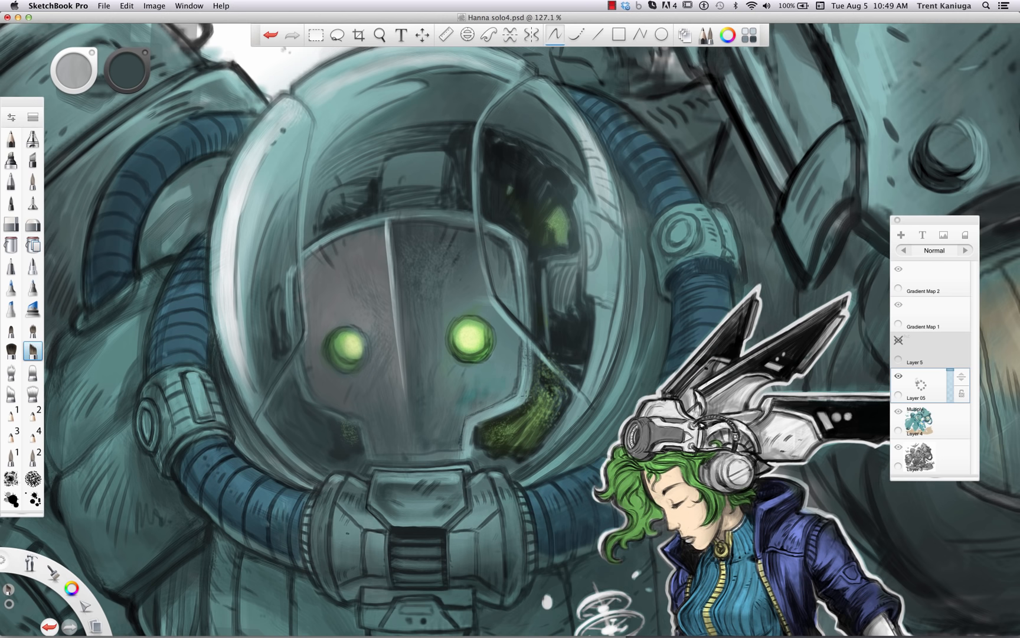
Stroke a thin pale pen highlight along the edge of the robot's blue shoulder hose
click(381, 34)
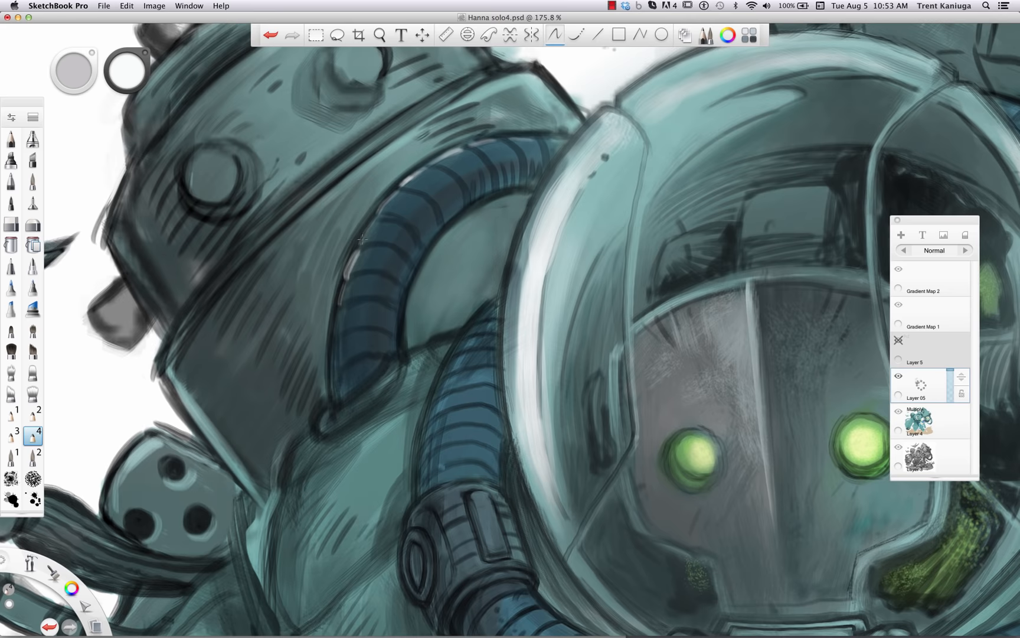
Shade the robot deep blue-grey, with cyan glints on the helmet glass and green drone eyes
click(381, 34)
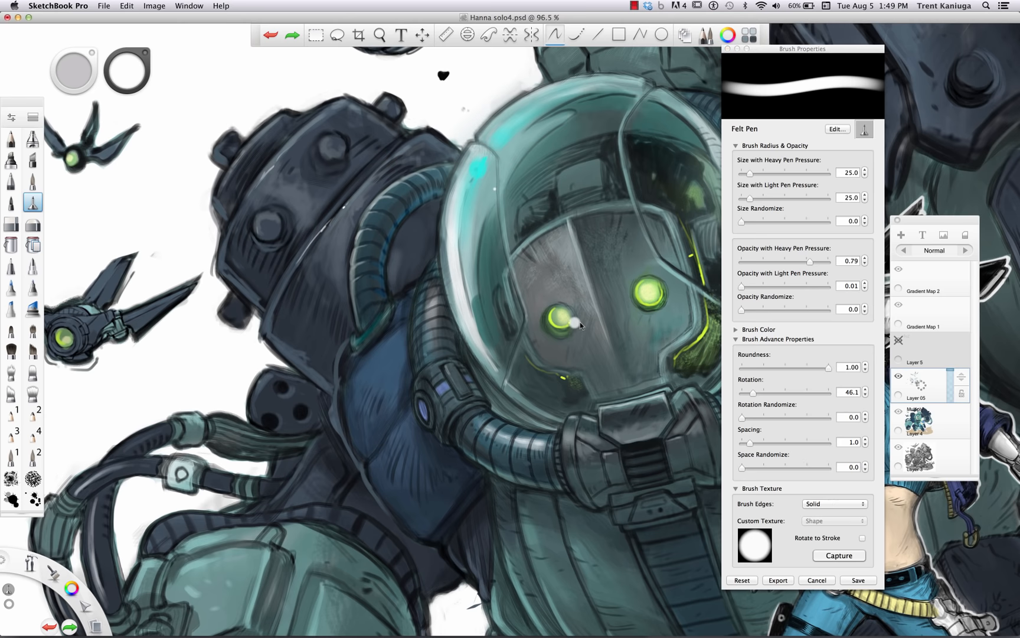
Paint the girl's headphones and headgear wings violet-blue with the Felt Pen on Multiply
click(37, 434)
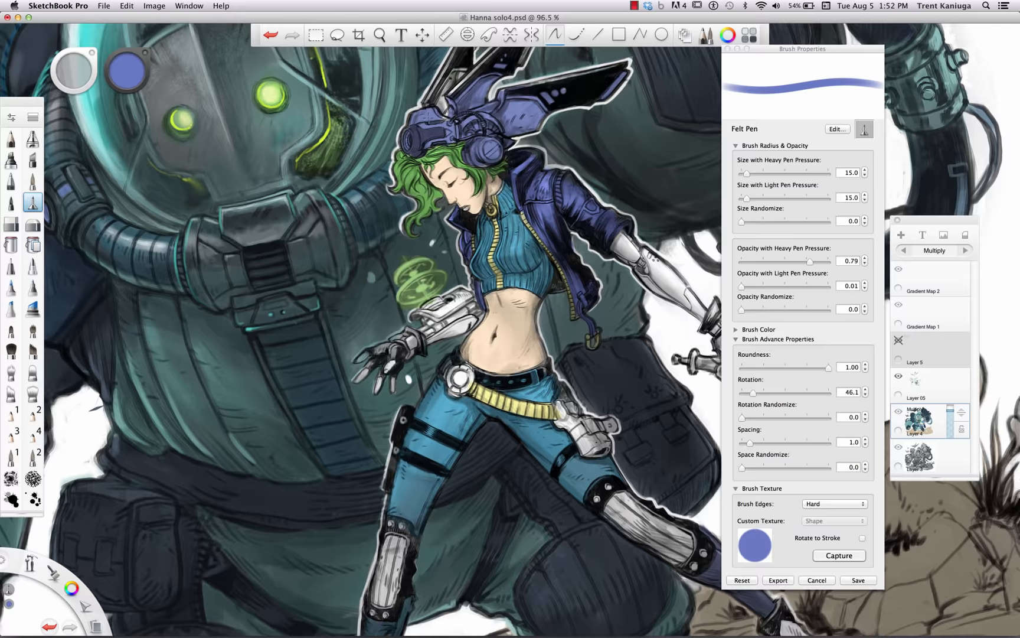
Paint purple-grey shadows and soft pink rim highlights on the robot's arm cannon
click(379, 34)
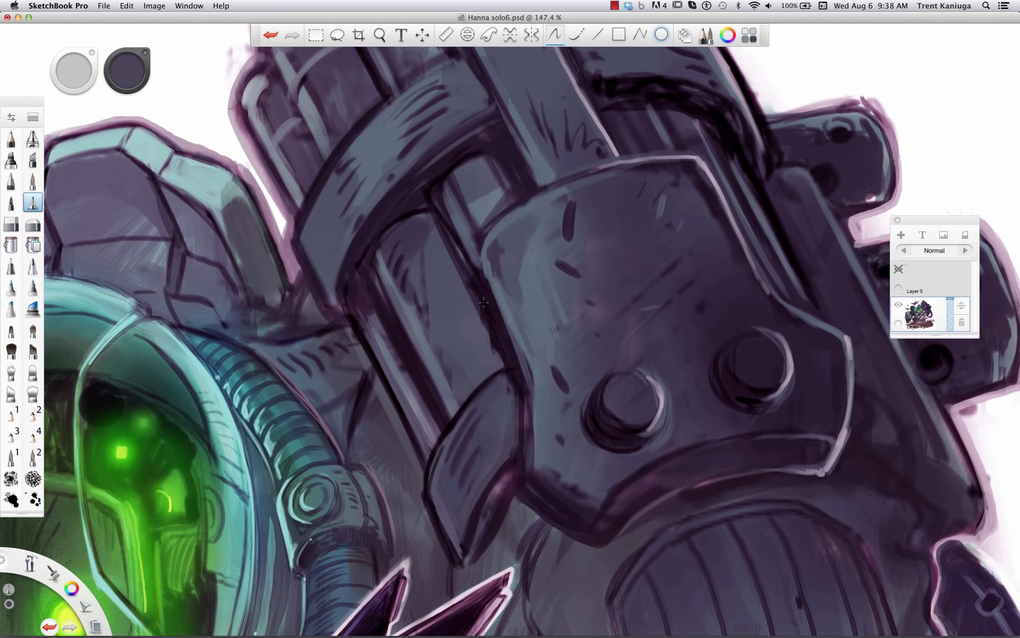
Zoom the canvas out to about 86% to show the whole robot and girl
click(380, 34)
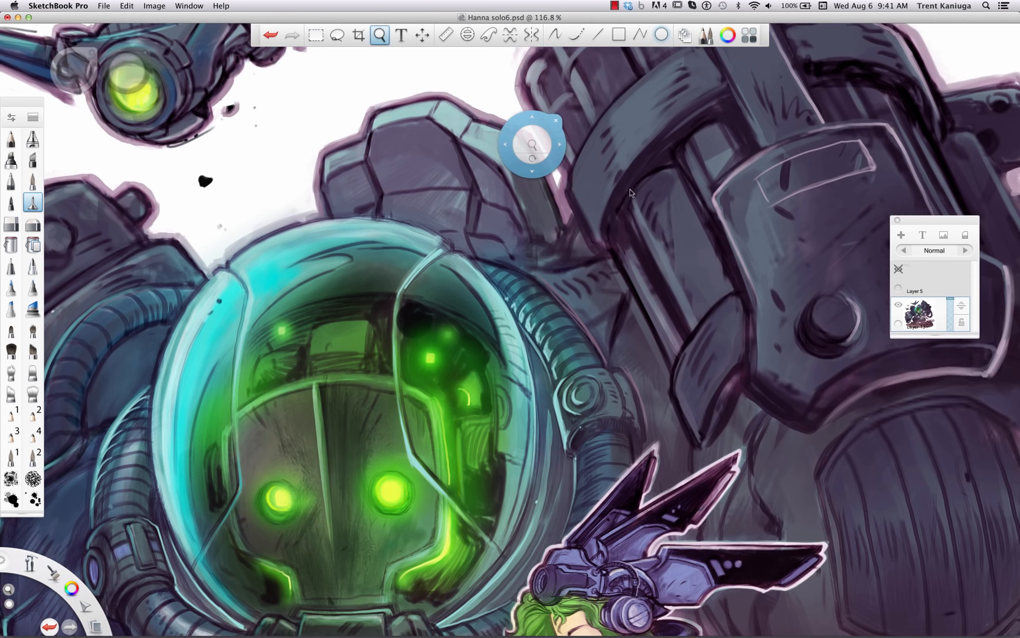
click(554, 35)
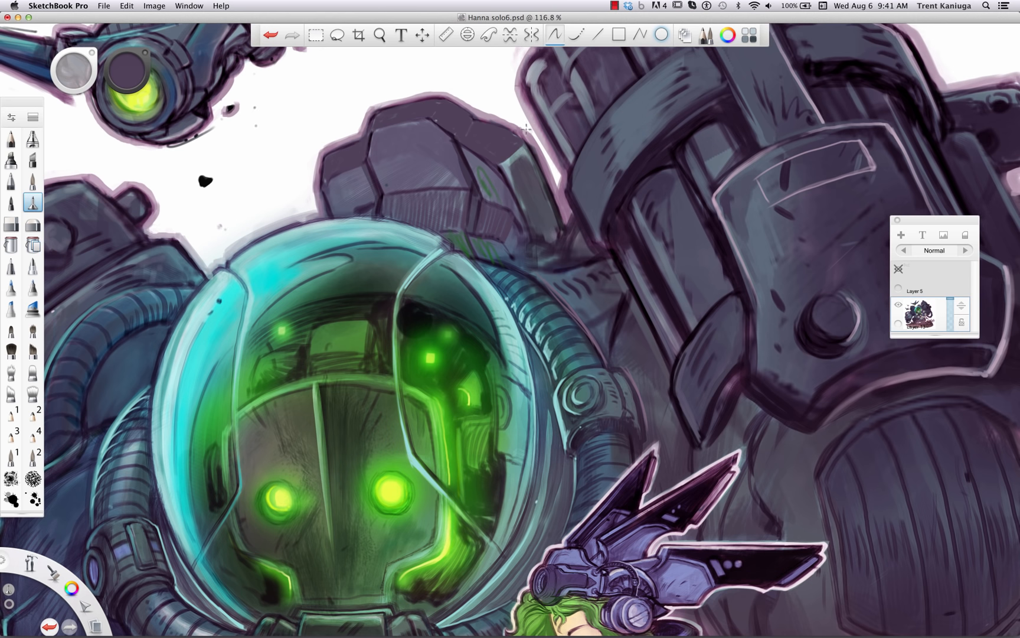
click(381, 34)
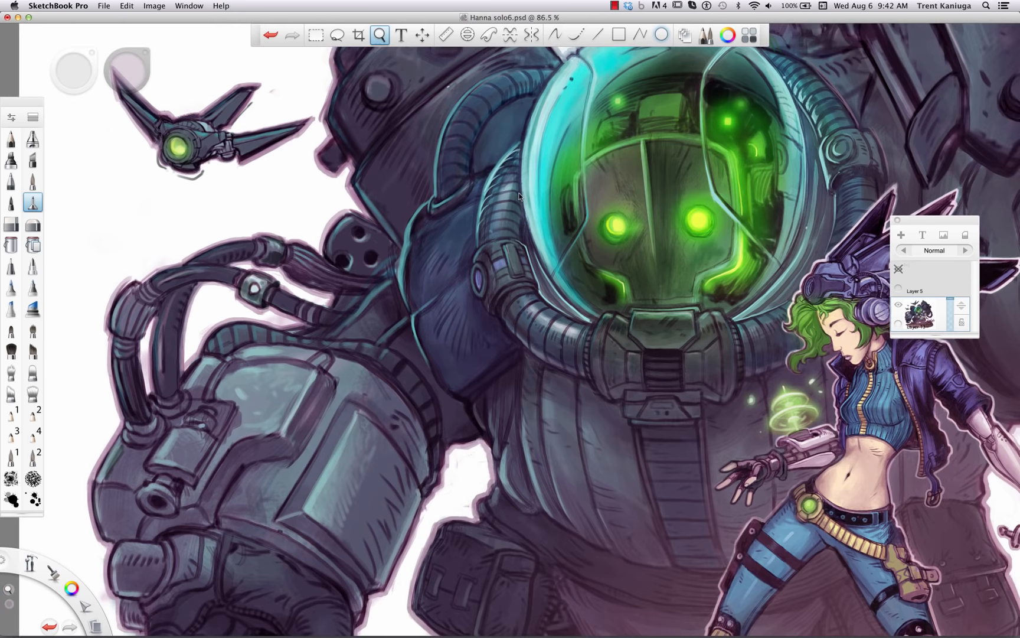